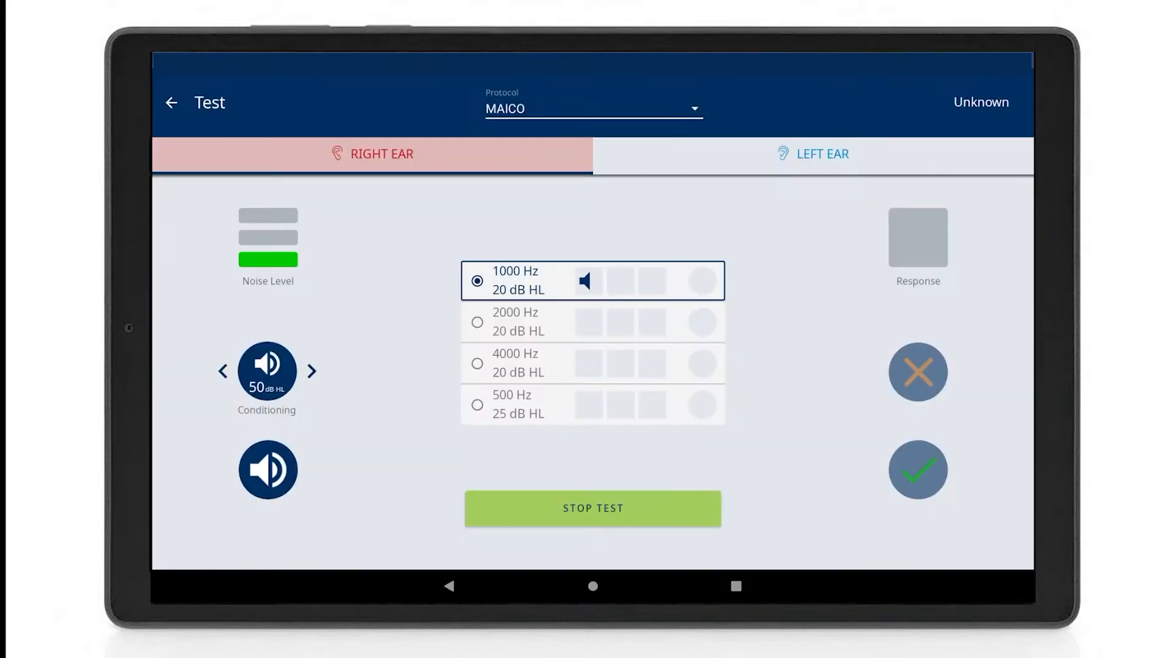
- Exit the right-ear MAICO test and return to the empty Subject entry screen
click(450, 586)
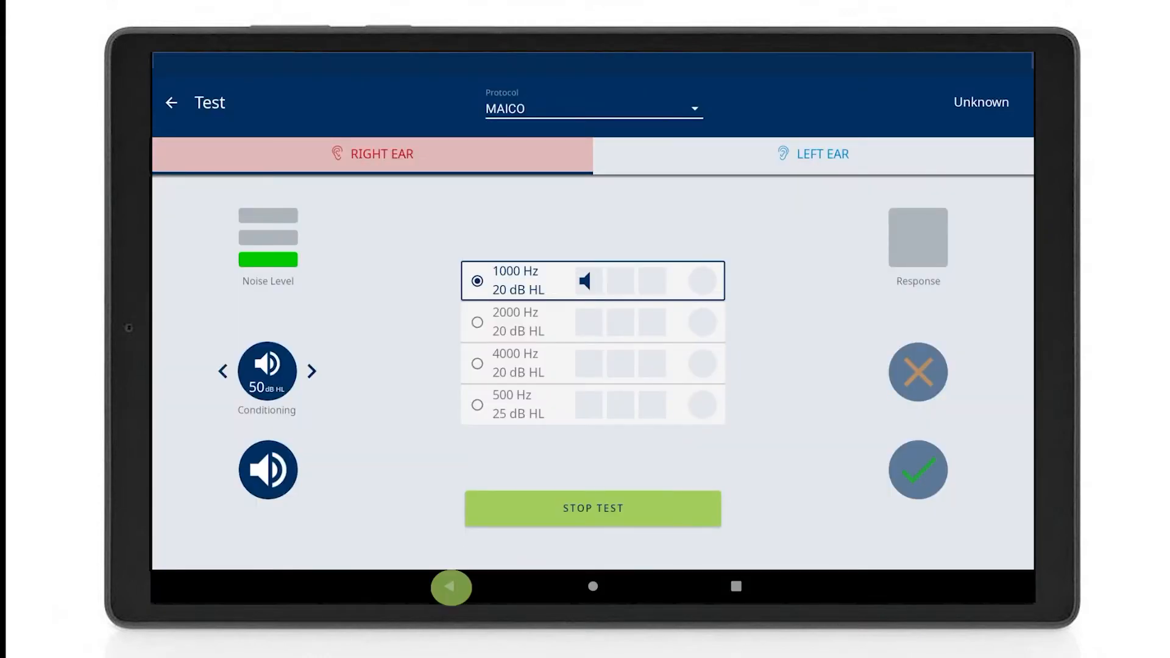
click(593, 509)
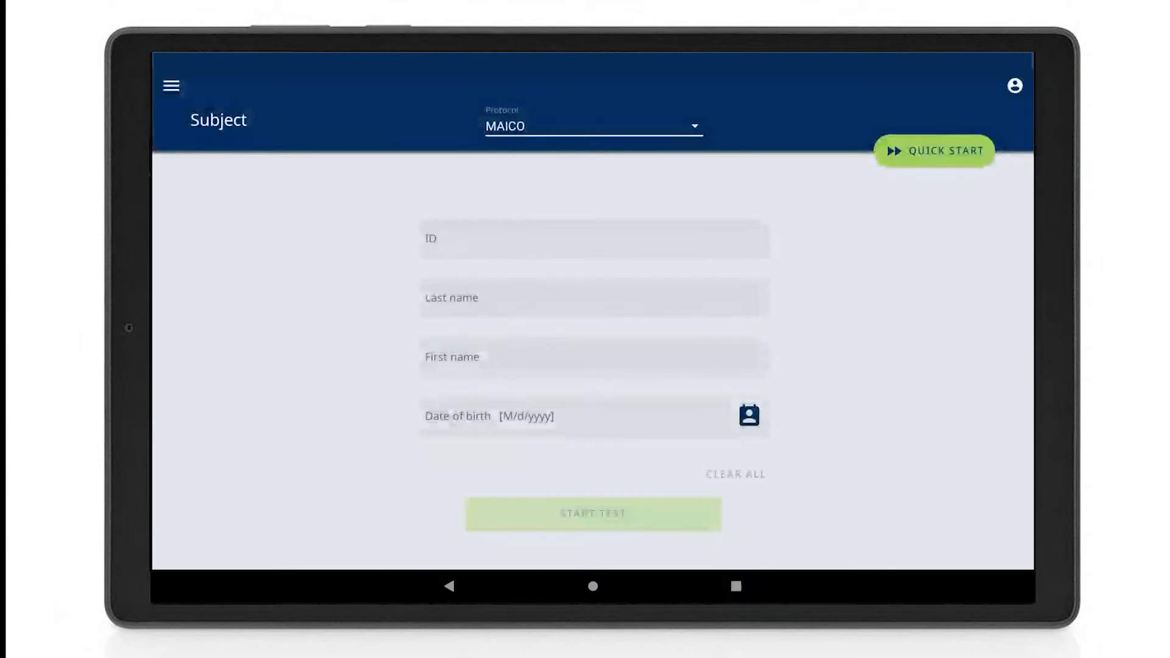
- Leave easyTone so the tablet's home screen with the easyTone icon shows
click(737, 586)
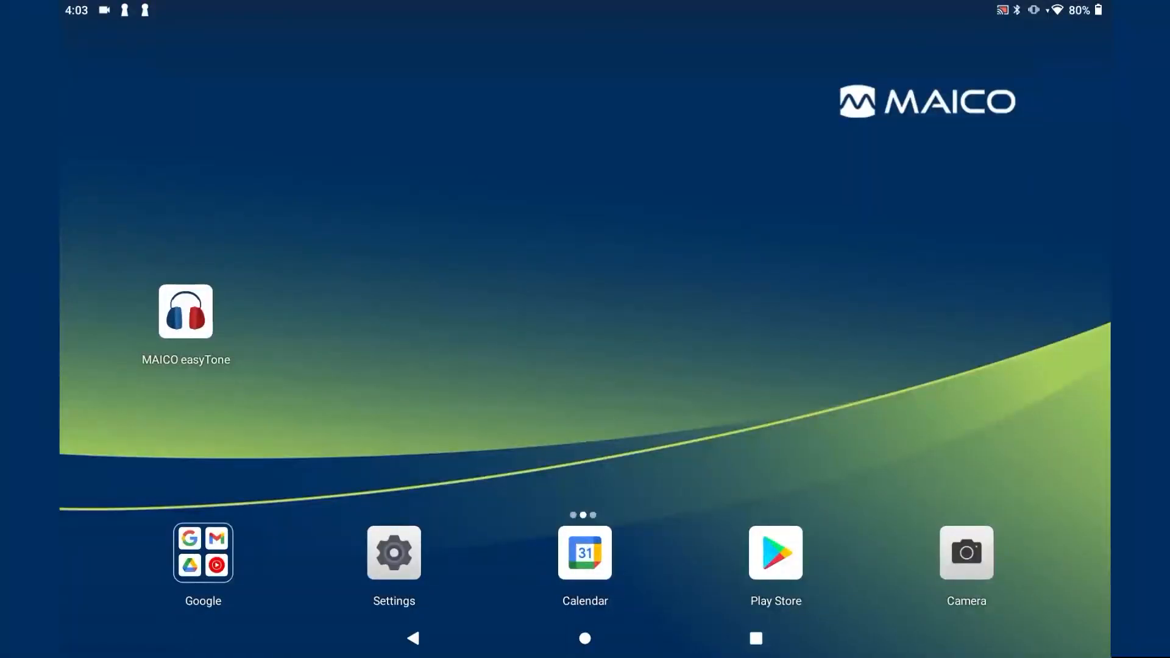
- Check the System > Date & time values, then return to the main Settings list
click(394, 558)
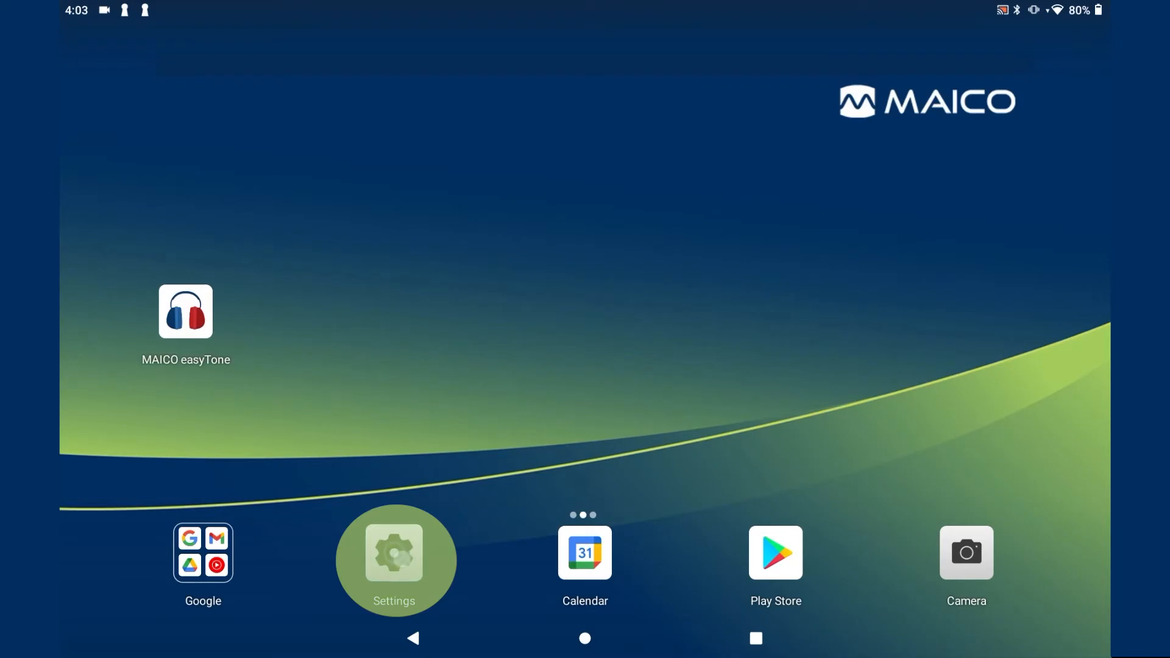
click(394, 556)
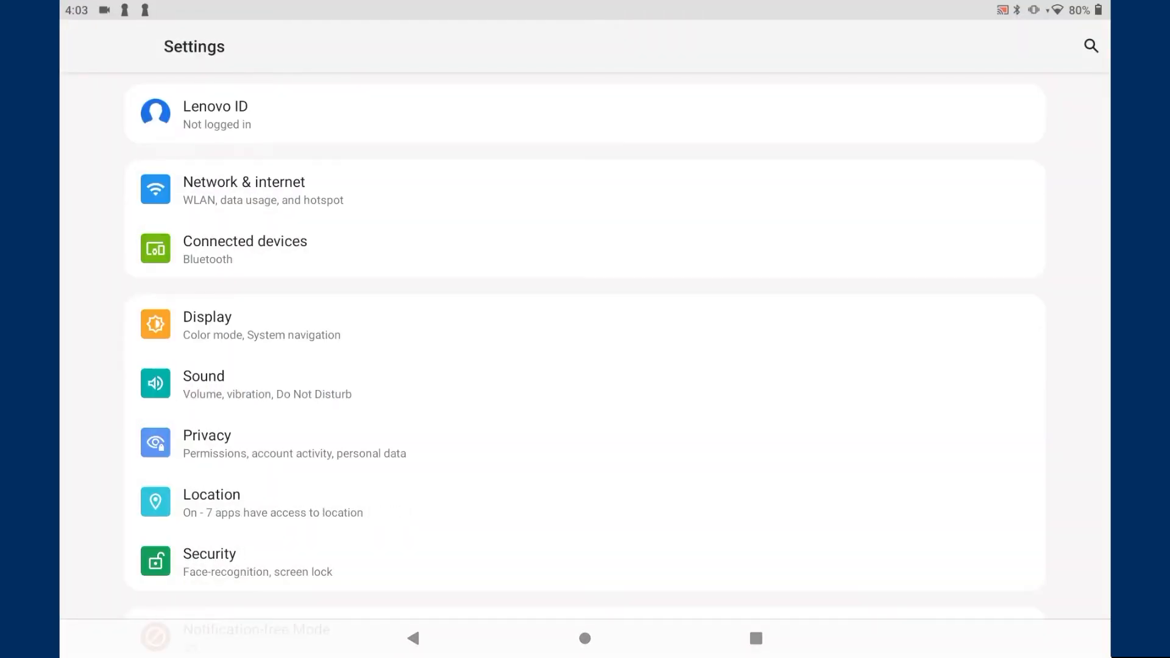
scroll(down, 3)
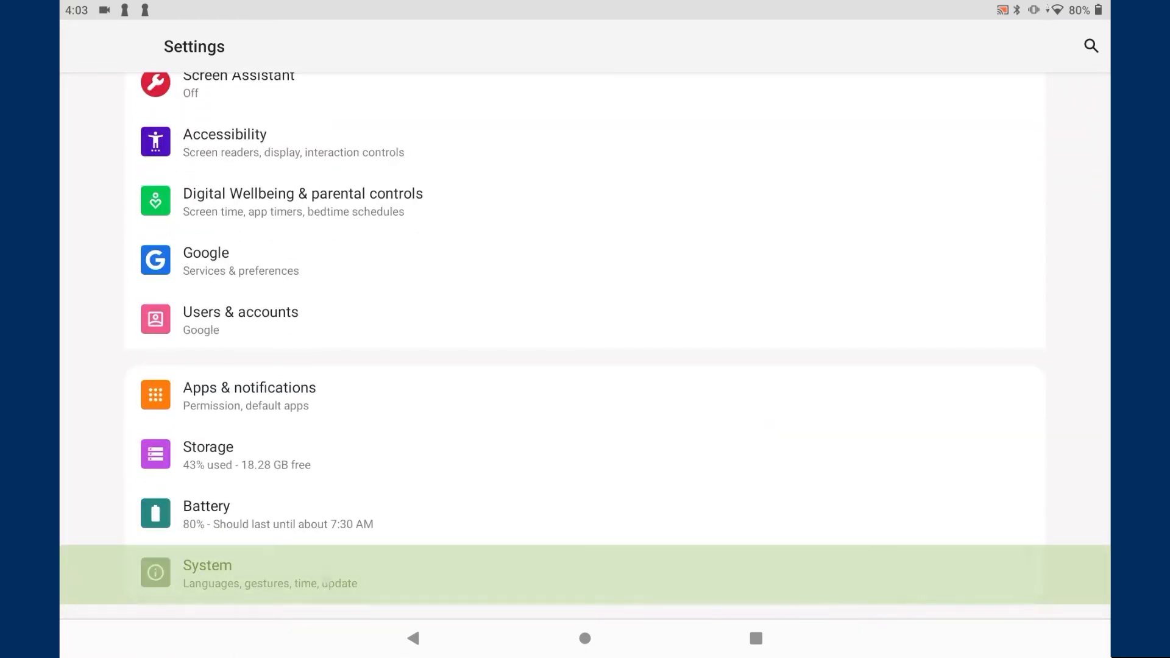
click(207, 565)
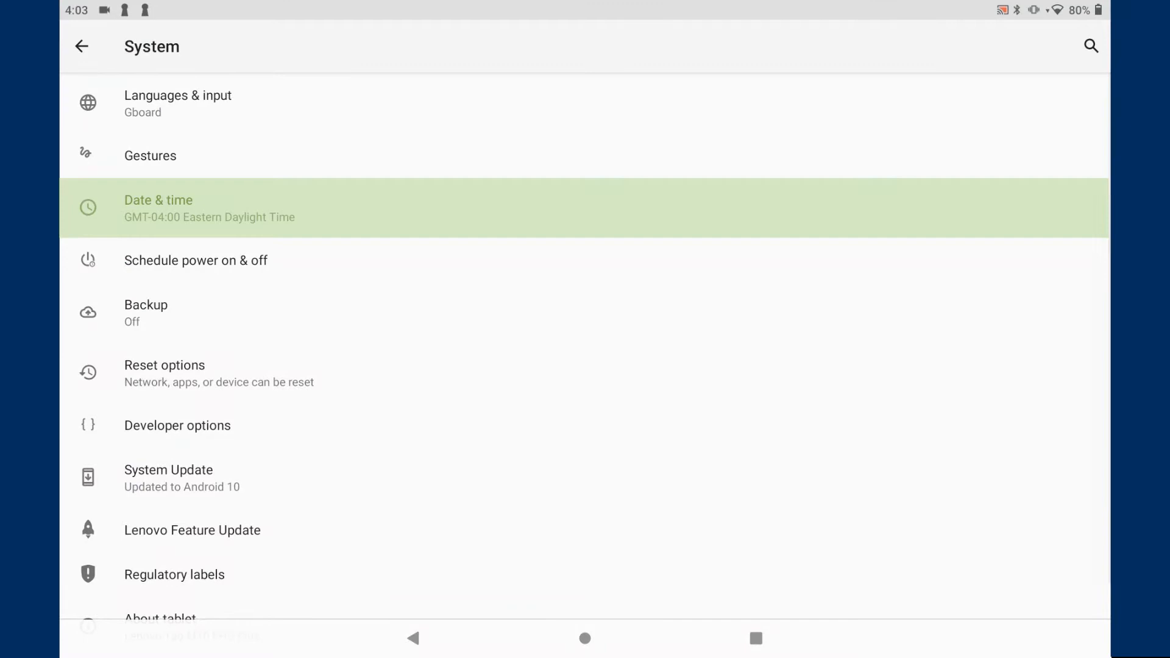
click(210, 208)
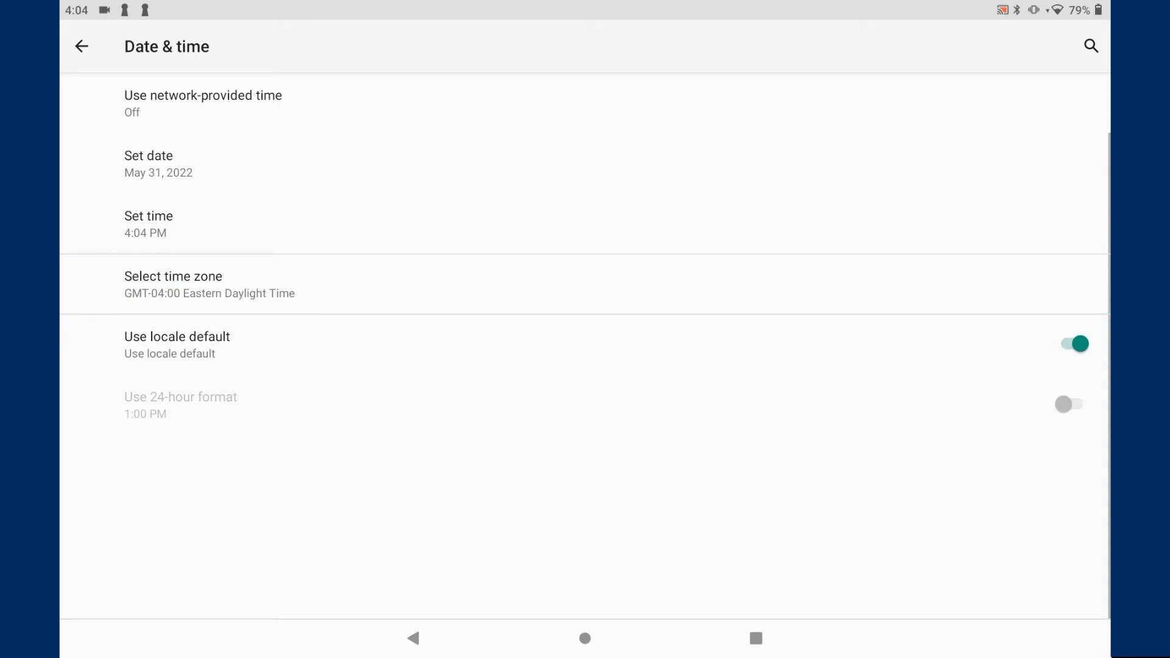
click(83, 46)
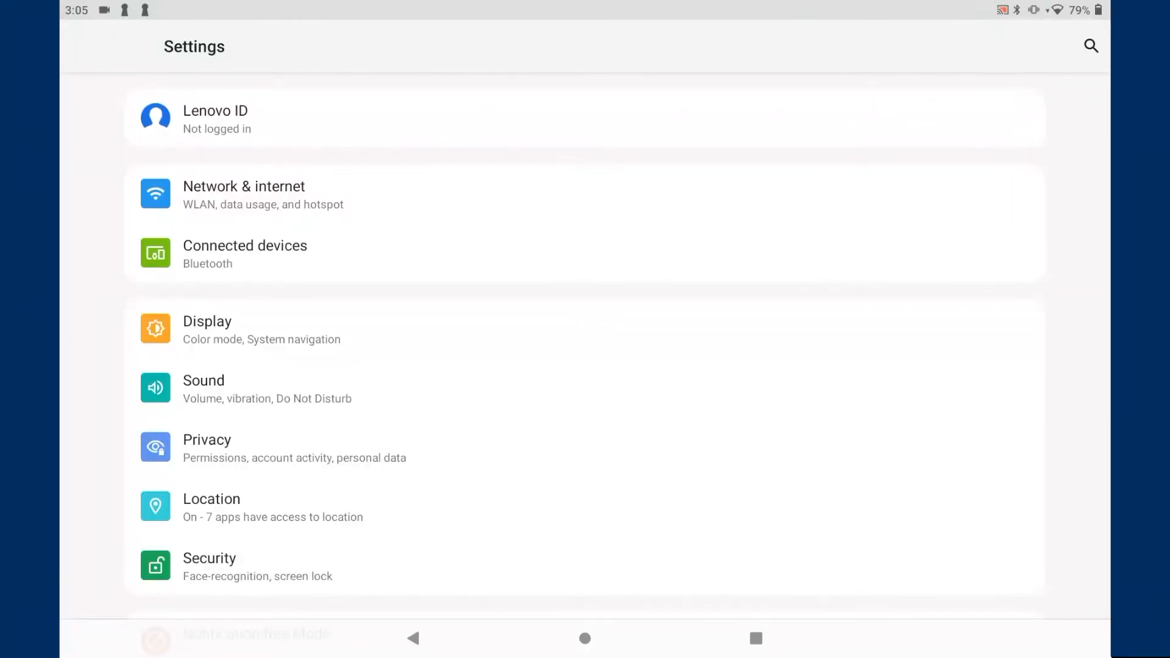
- Lower Display brightness from 73% to 42% and return to the Settings list
click(224, 330)
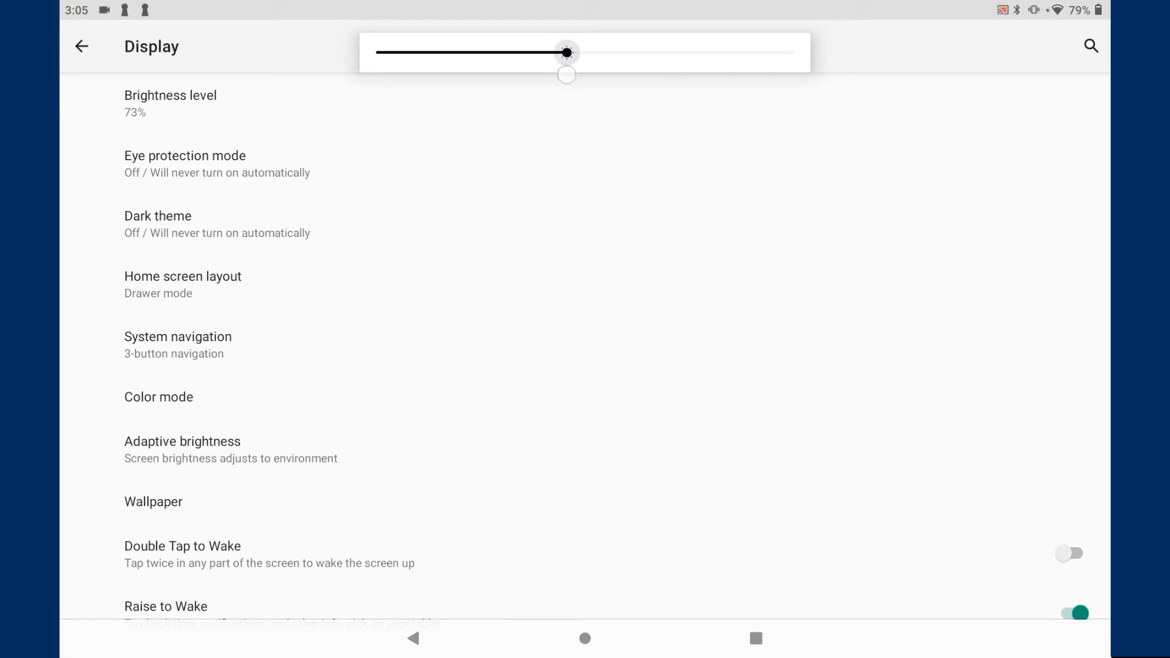
drag(567, 53, 559, 53)
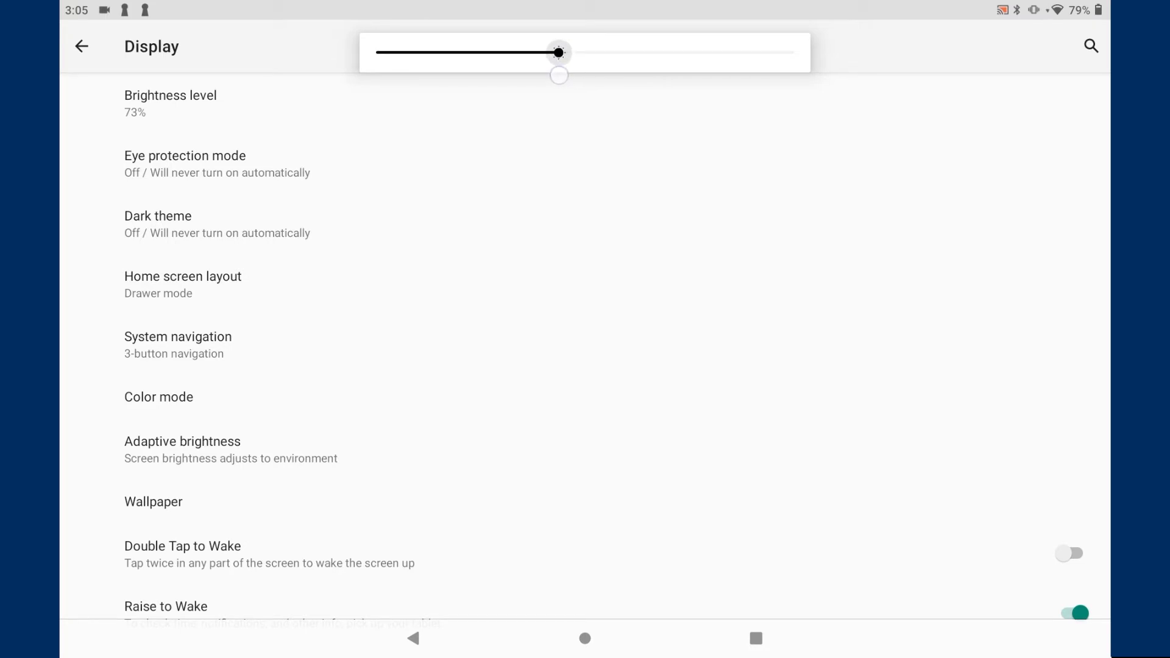
drag(559, 53, 555, 52)
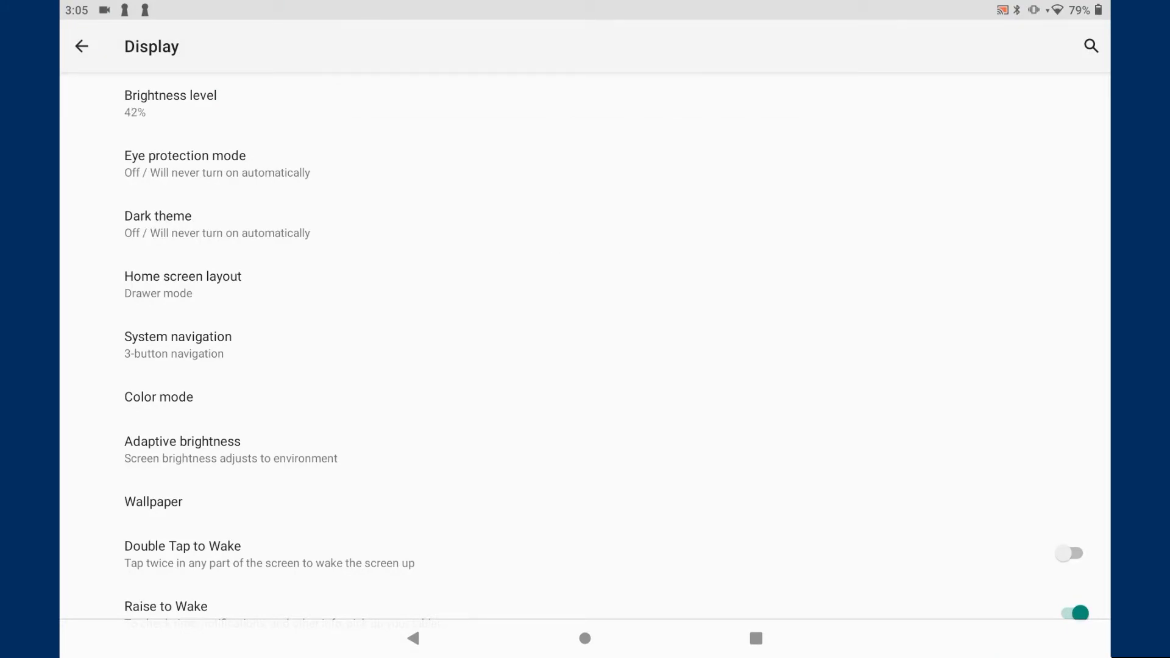
click(83, 47)
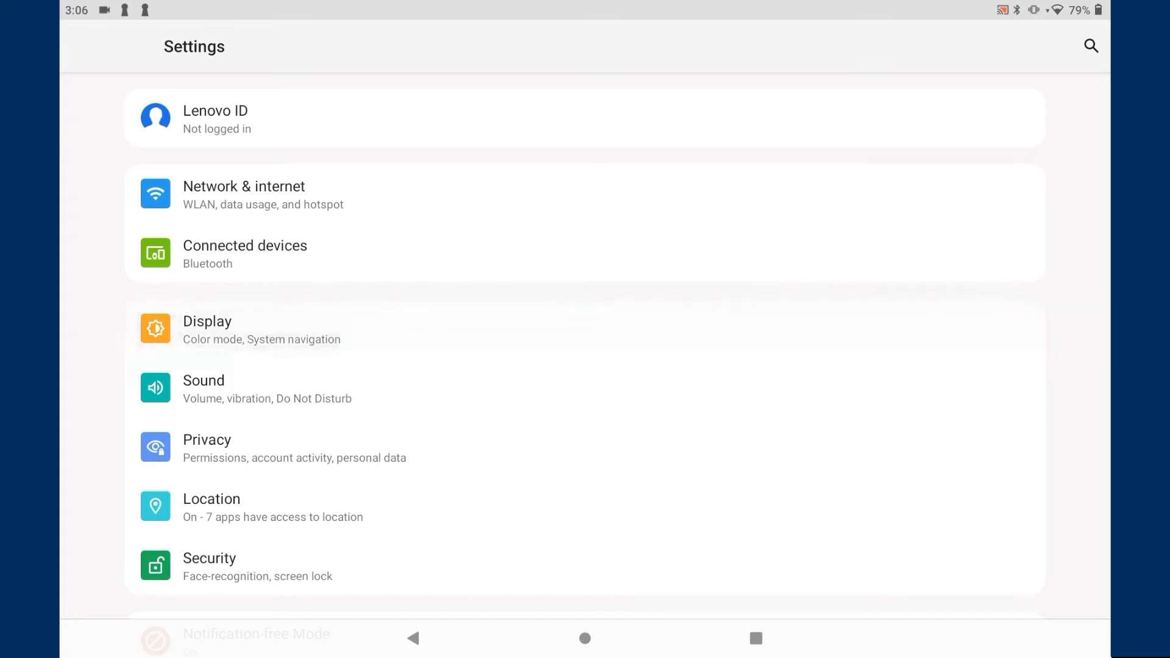
- Pick a new sleep duration from the Display > Screen timeout choices
click(207, 329)
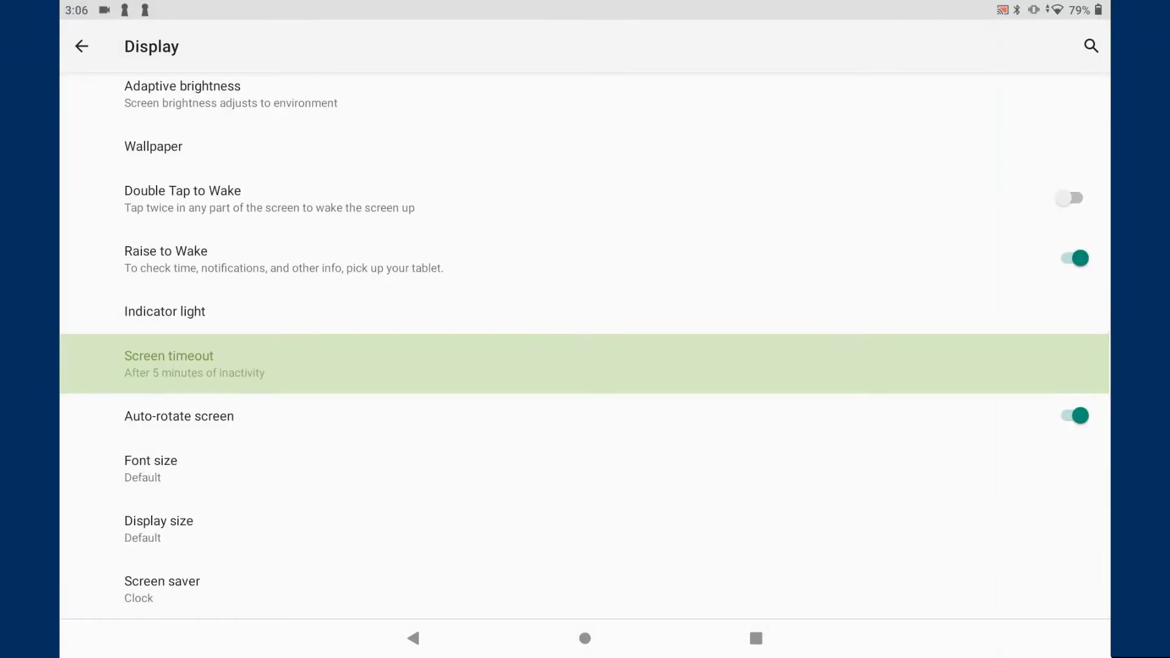
click(168, 364)
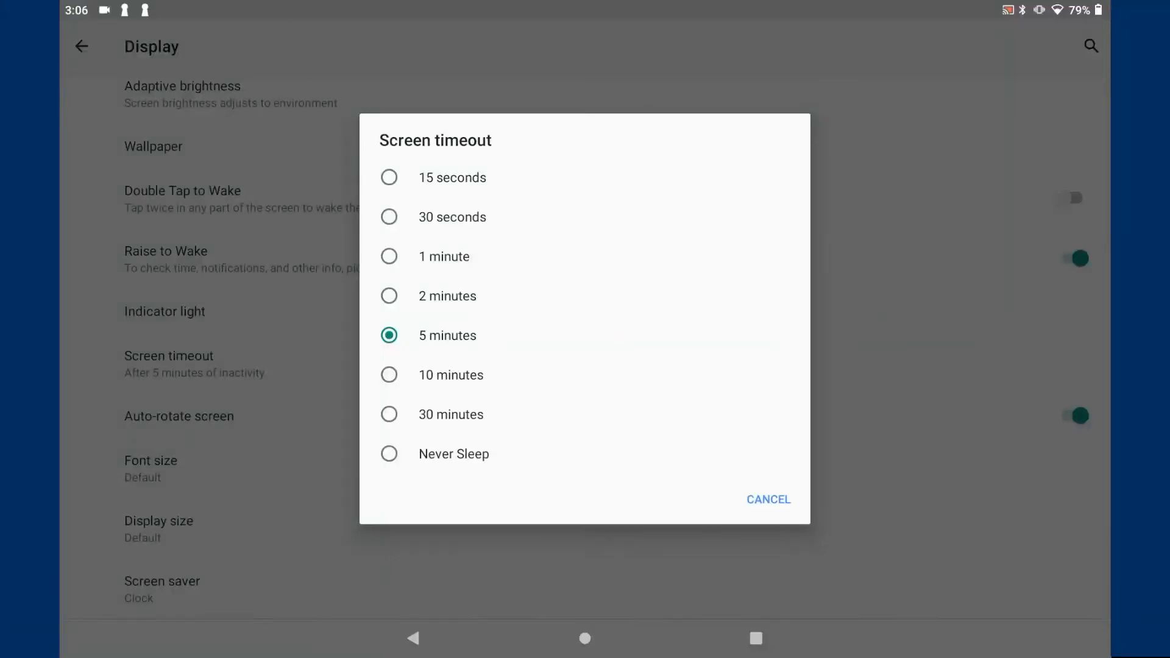
click(451, 375)
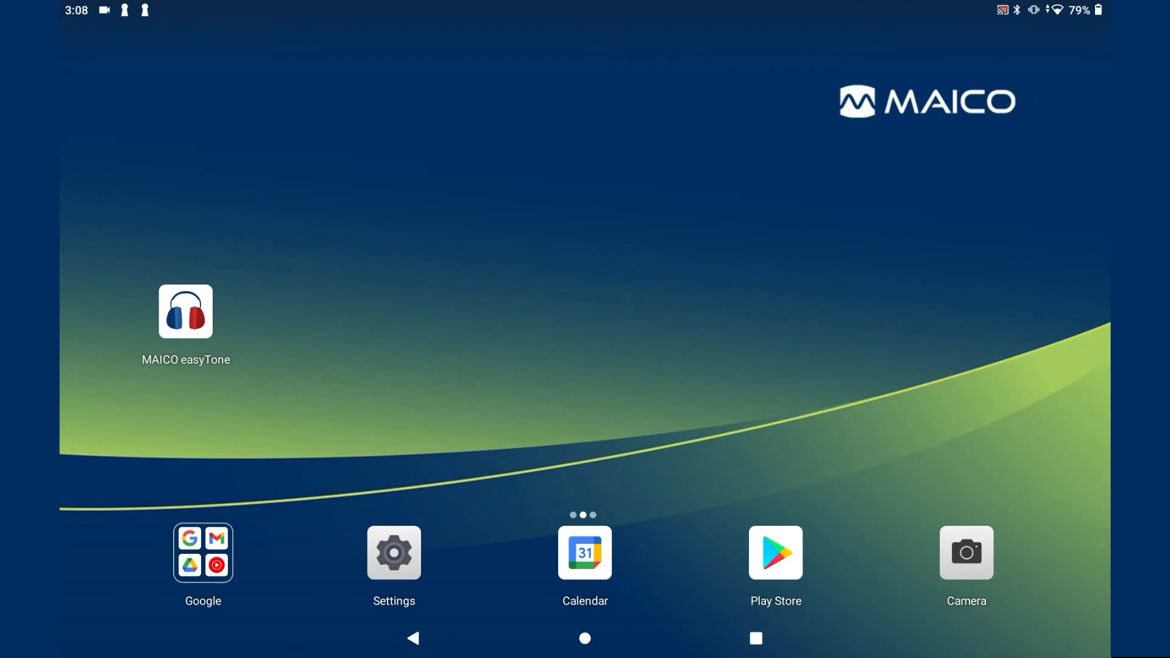
click(393, 554)
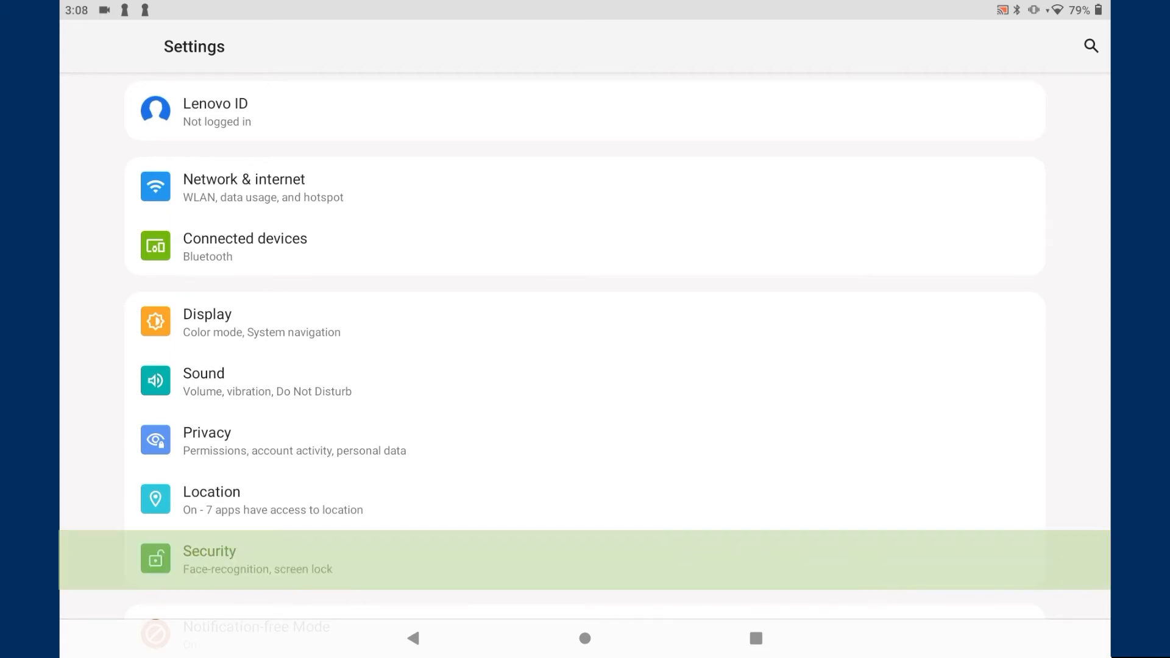
click(209, 560)
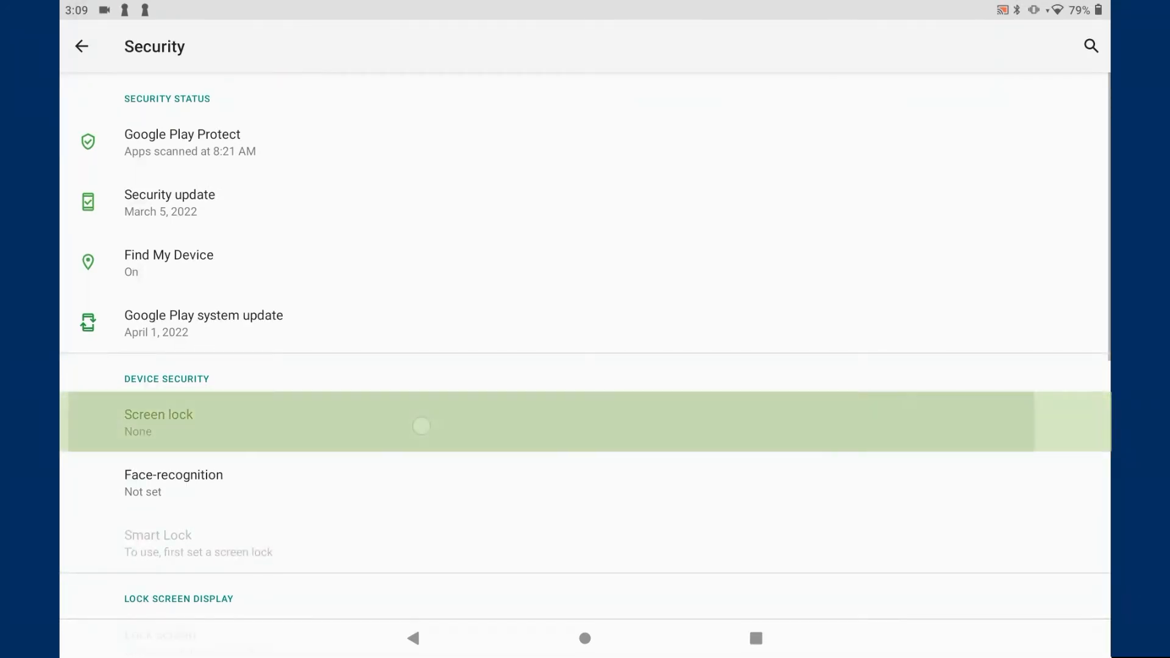
click(158, 421)
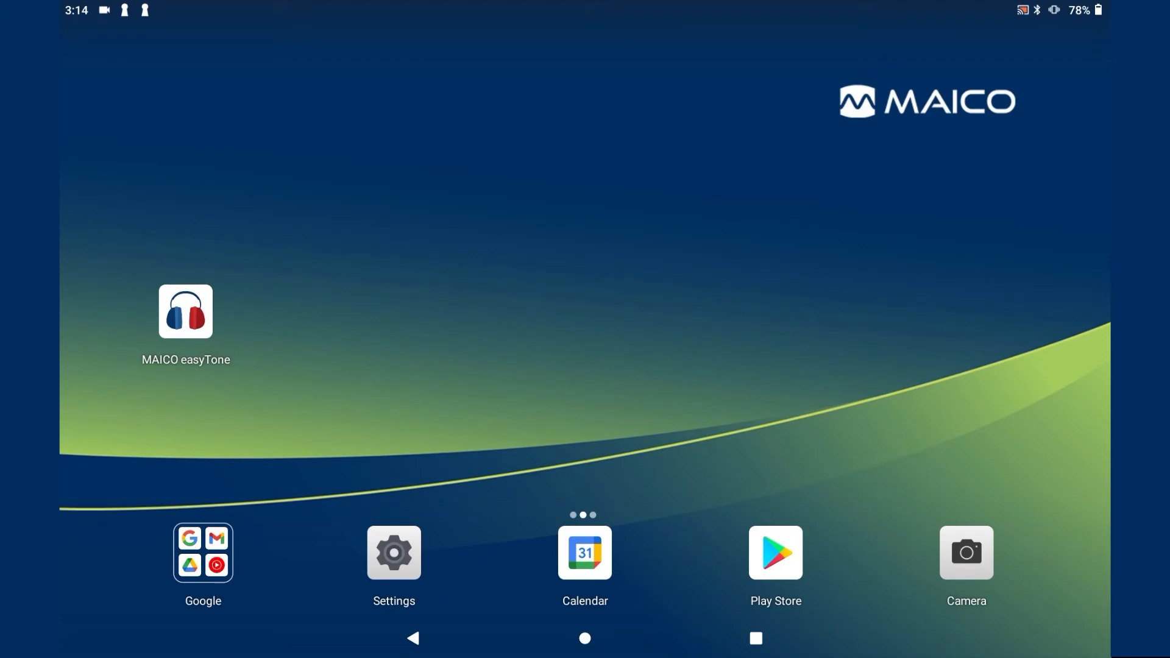
- Under Network & internet, switch WLAN on and connect to a MAICO network
click(393, 553)
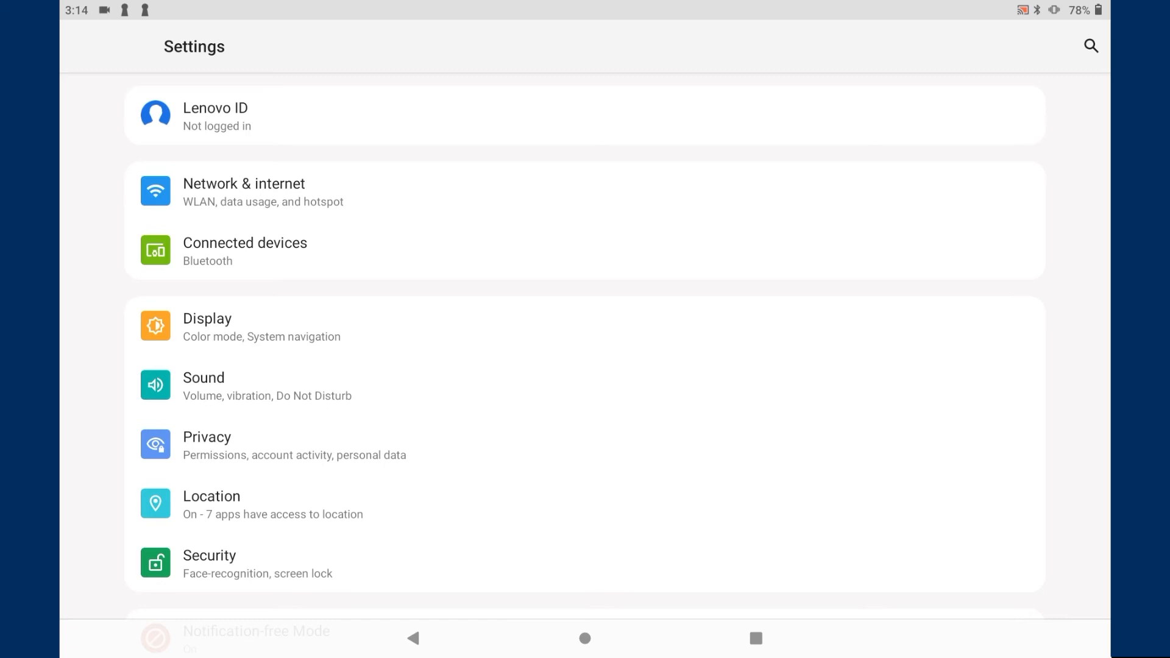
click(243, 192)
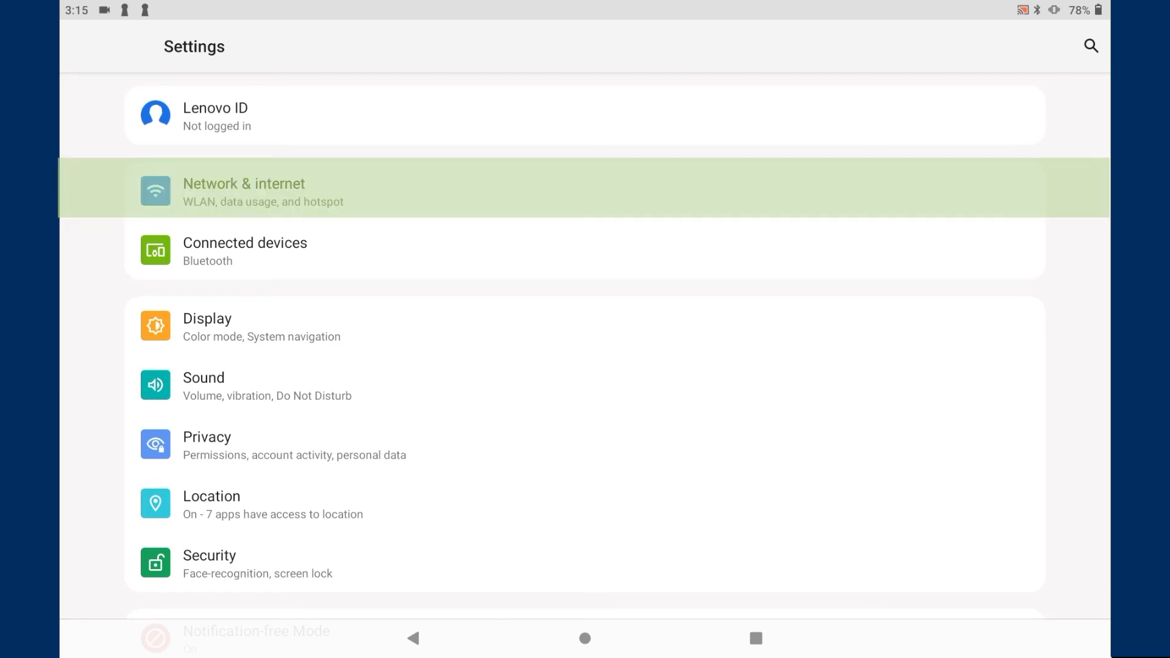
click(244, 191)
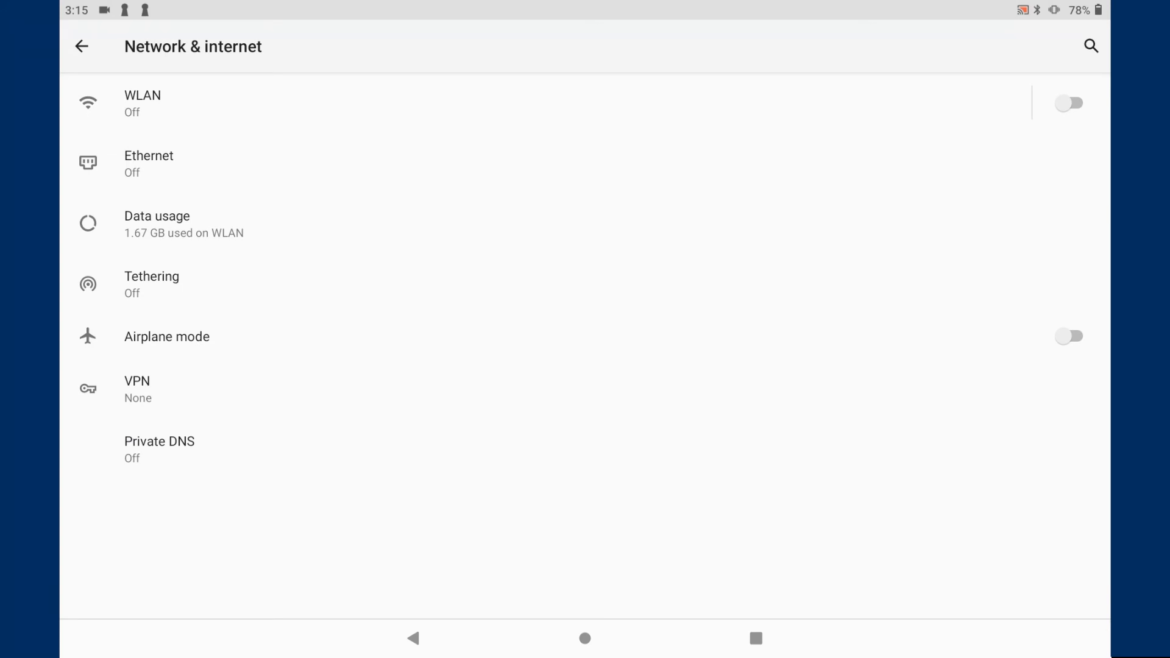
click(170, 104)
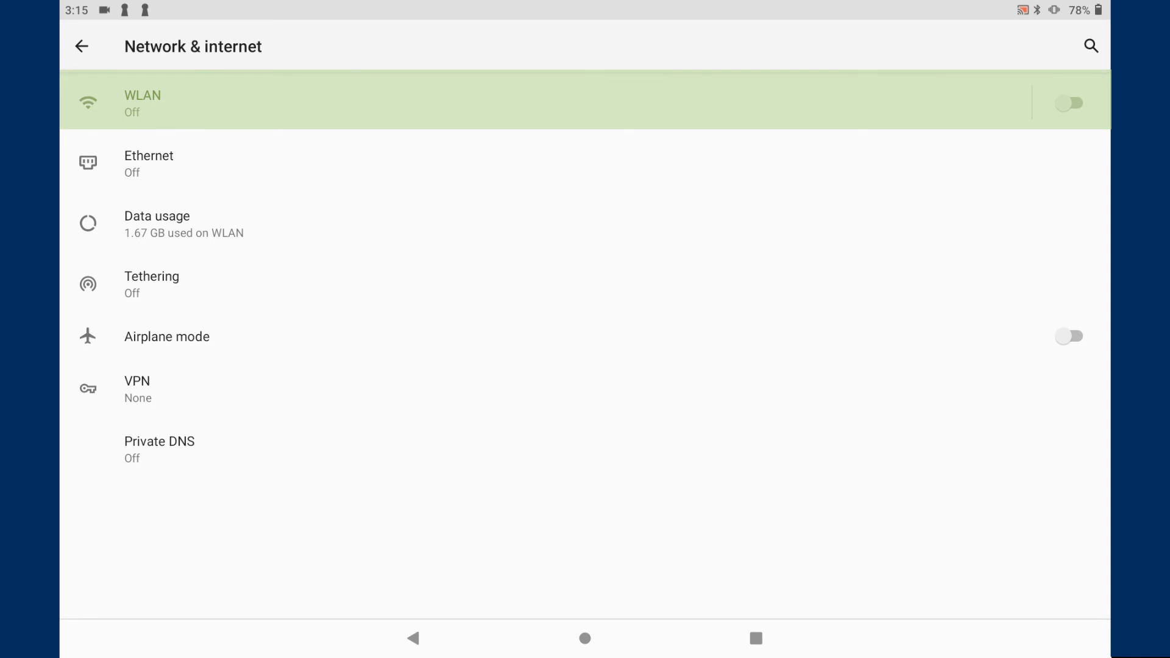
click(170, 102)
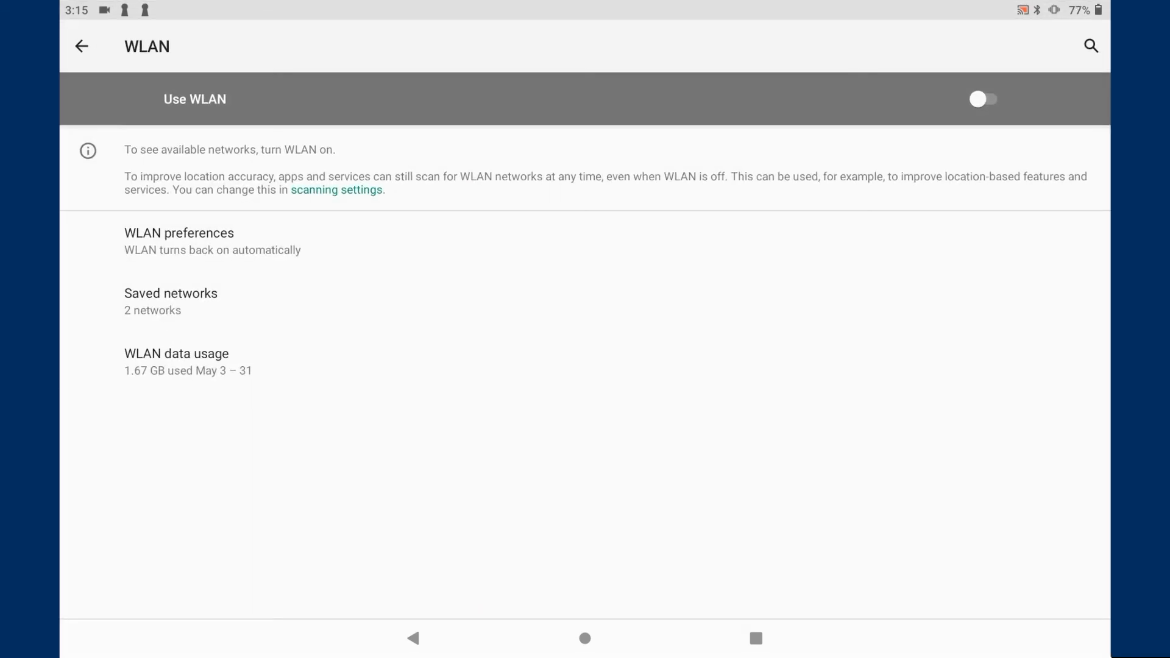
click(983, 99)
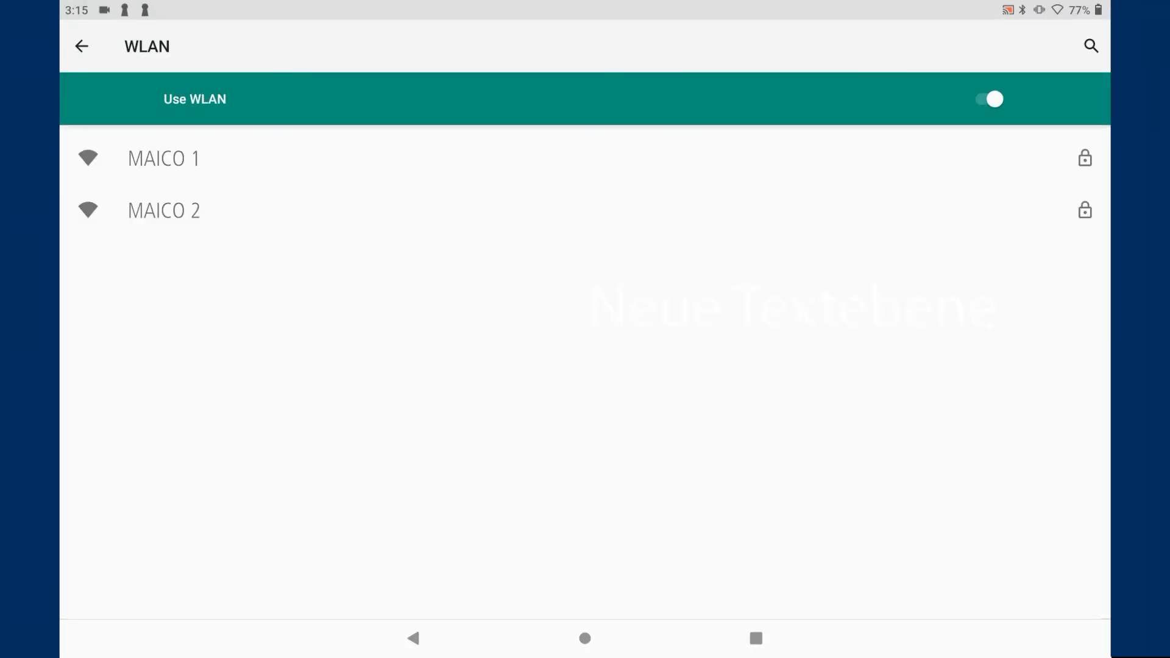
click(163, 158)
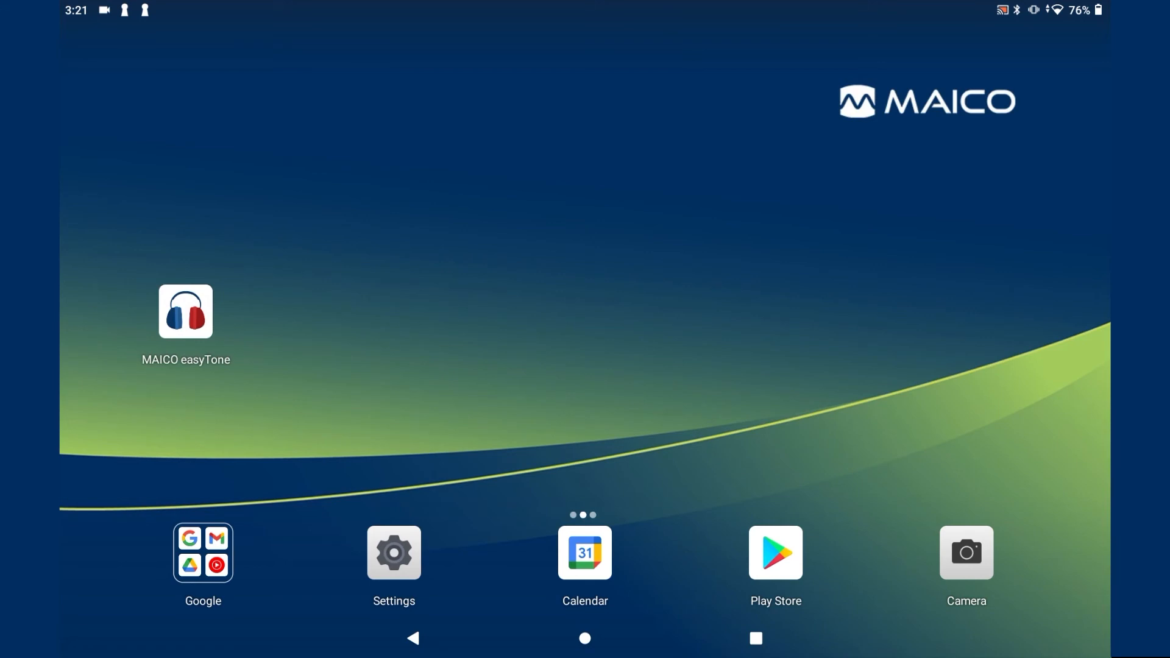
click(203, 553)
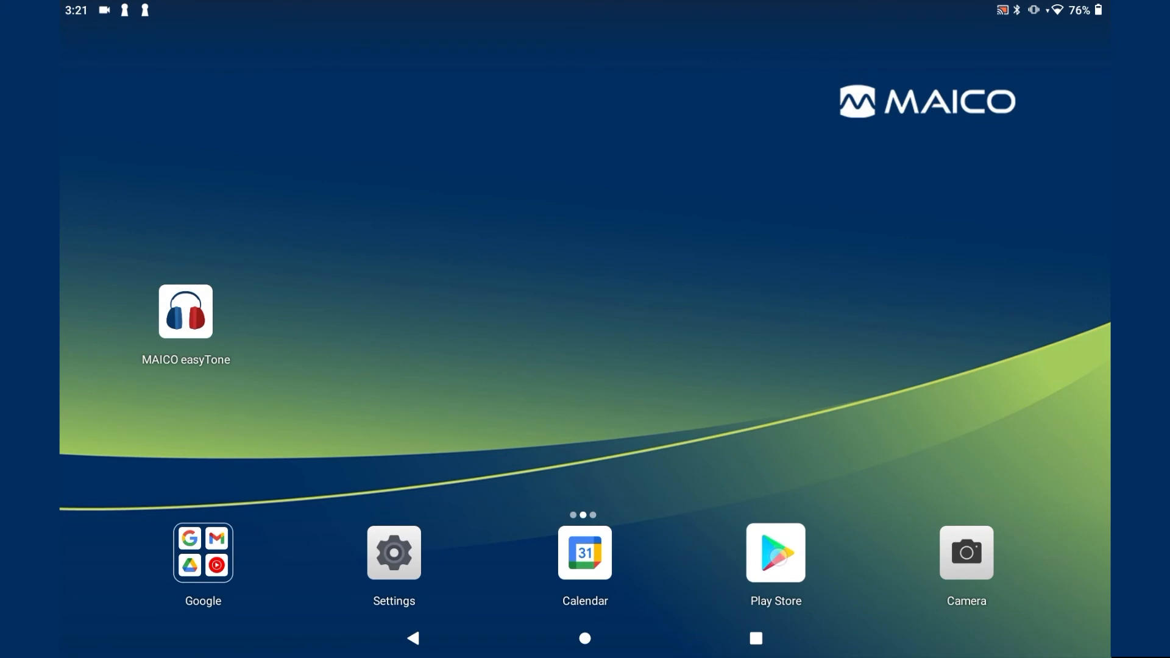
click(775, 553)
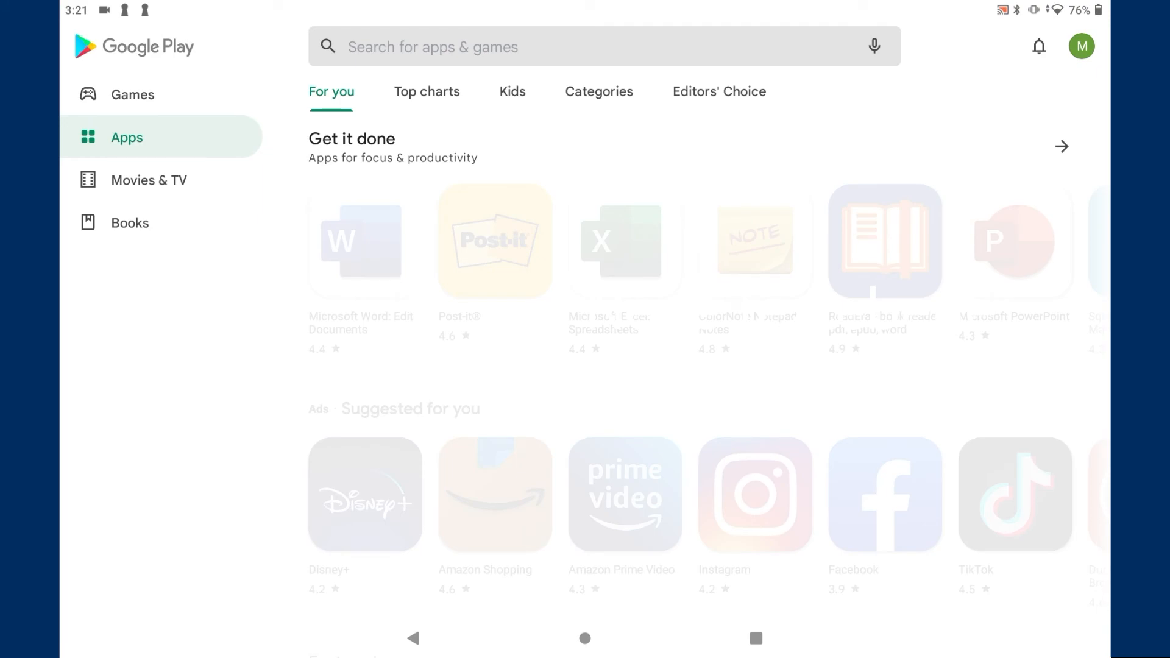
click(584, 639)
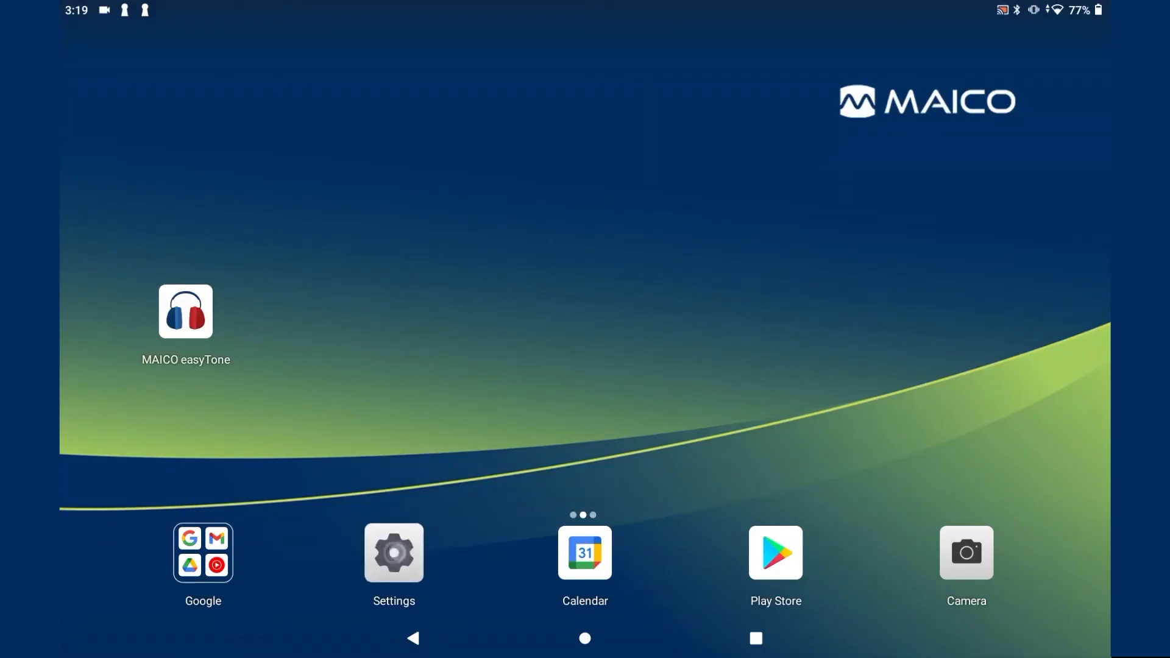
- Go to Users & accounts > Add account and choose Google
click(186, 315)
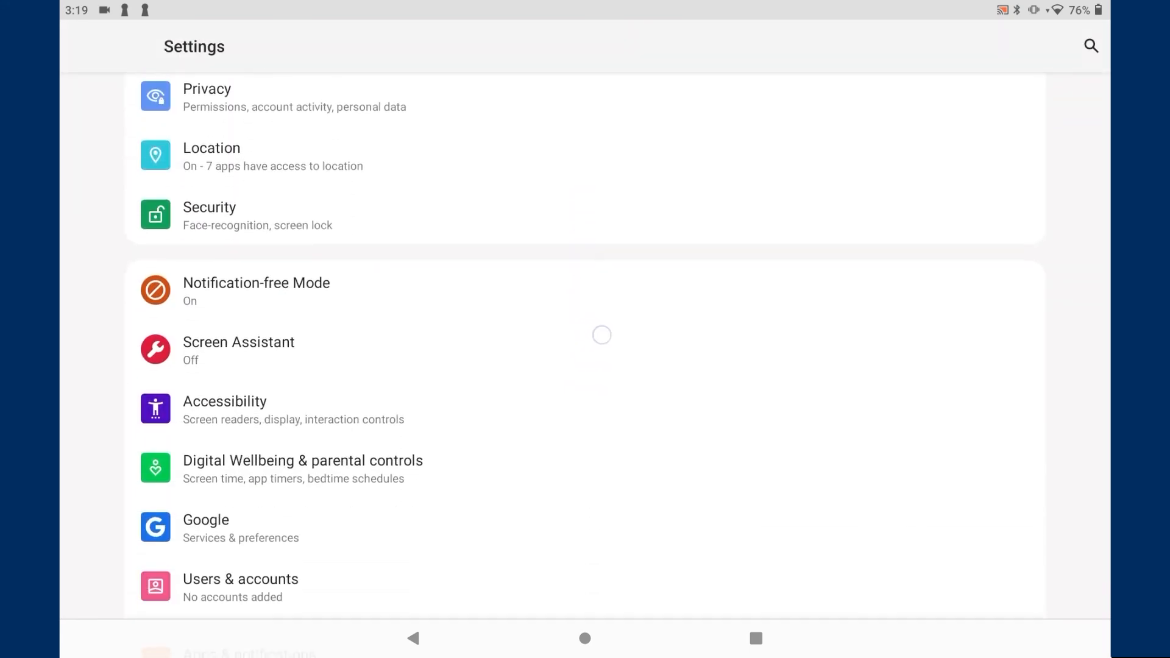
click(240, 588)
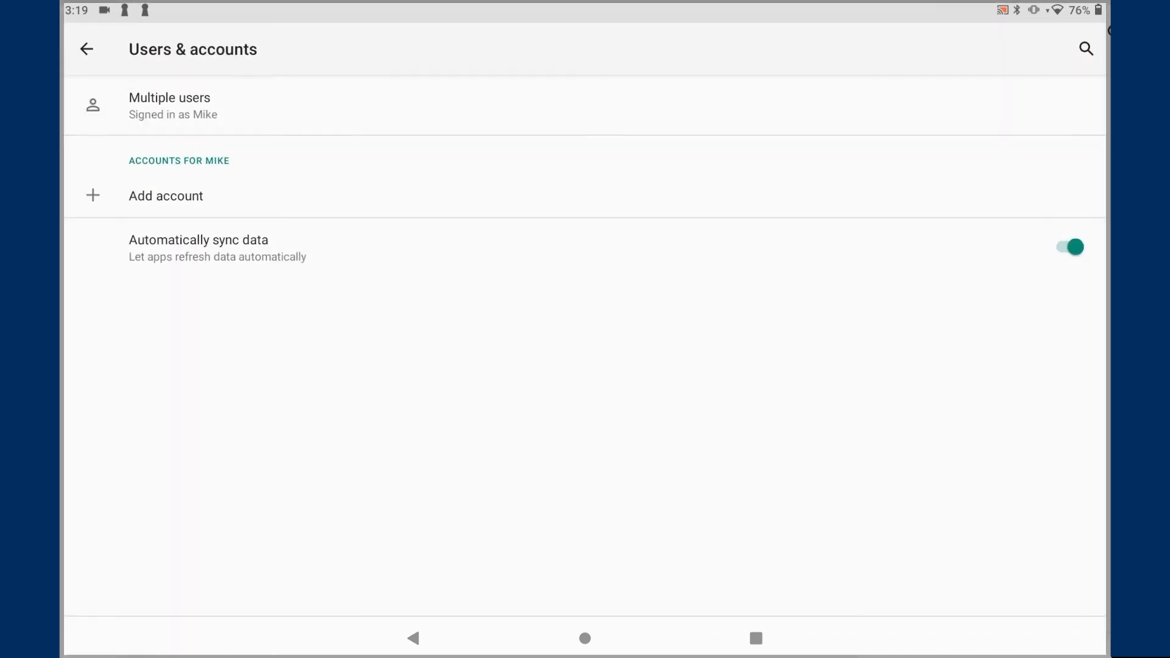
click(165, 195)
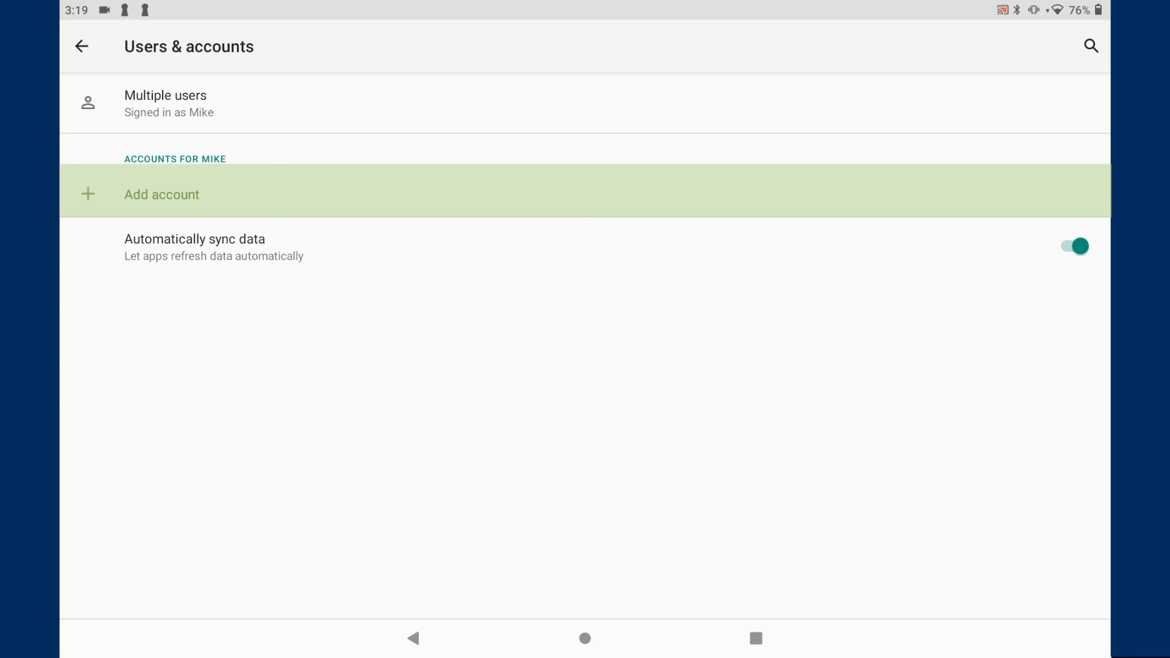
click(161, 195)
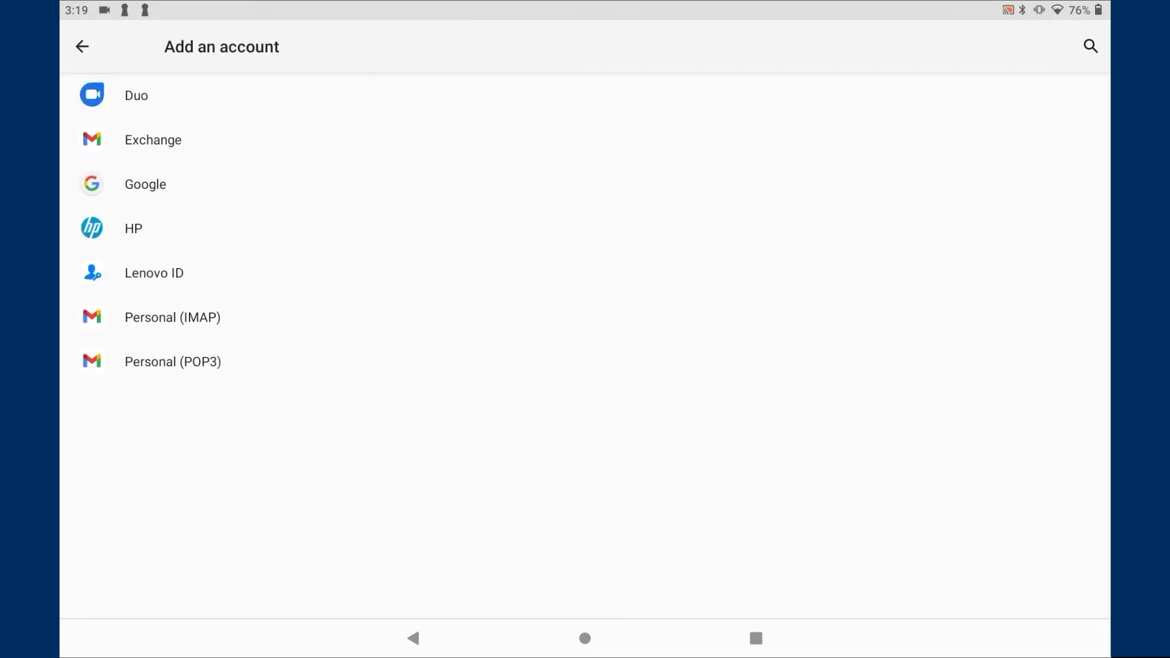
click(145, 184)
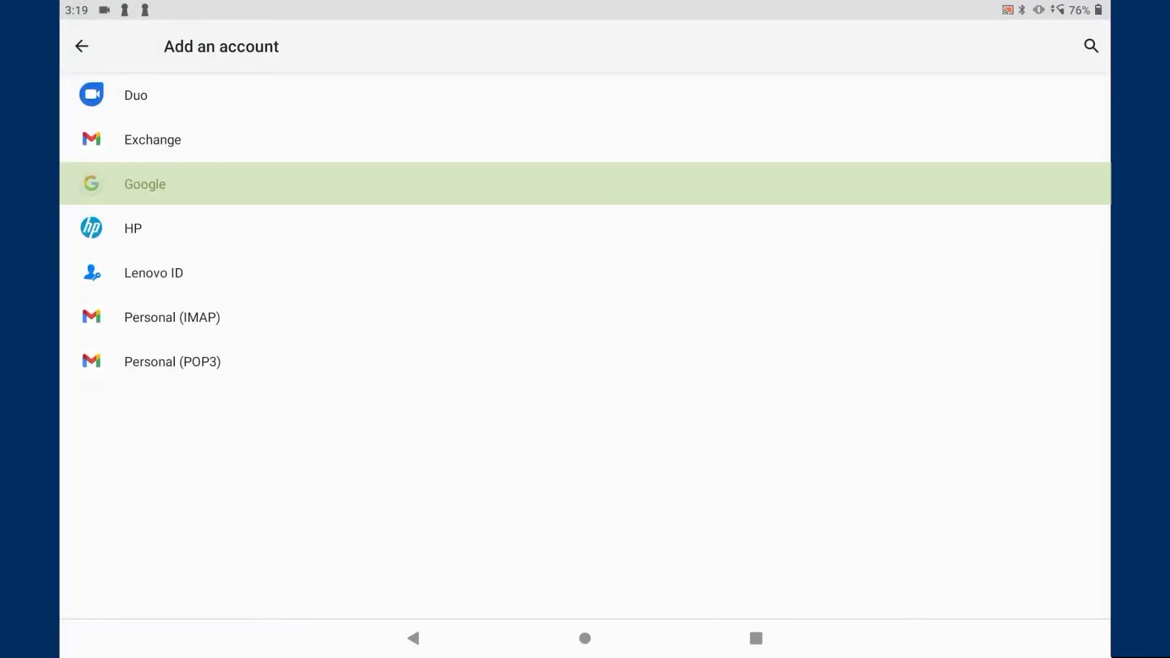
click(83, 47)
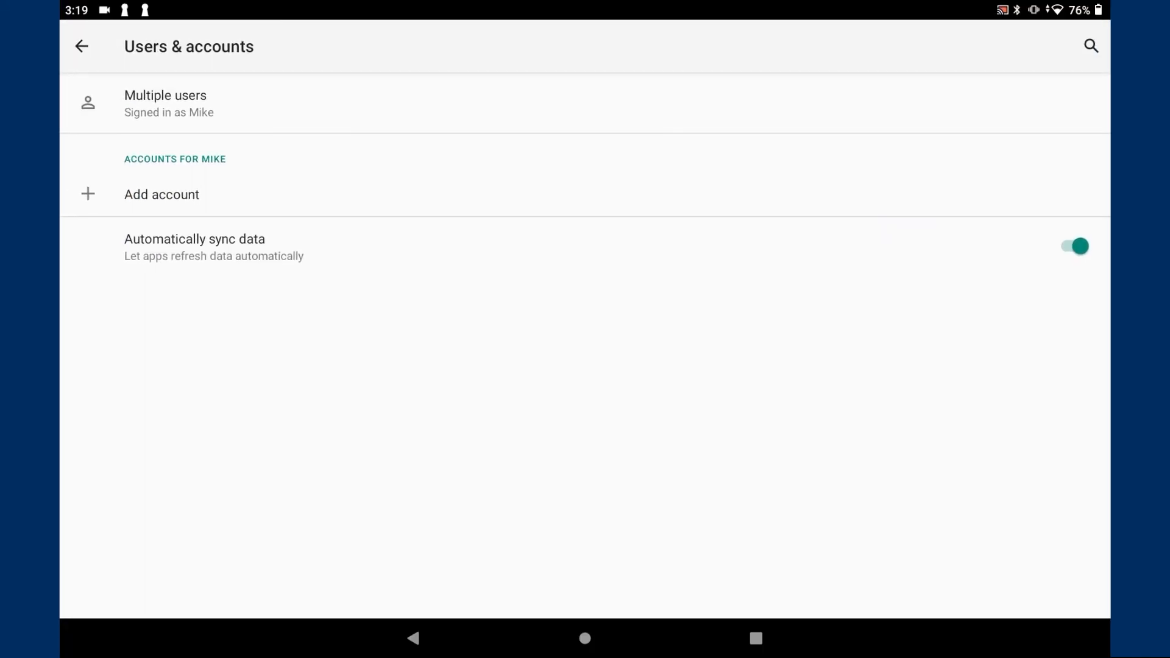
click(162, 194)
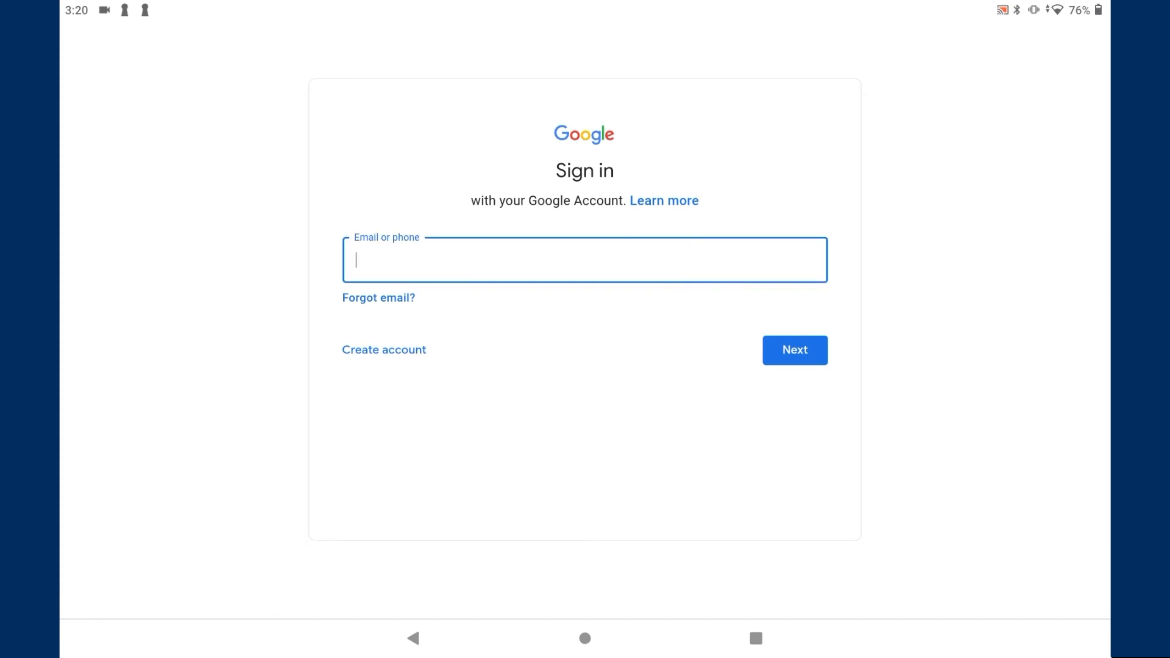
- Enter the Google account email and advance to the password page
click(584, 260)
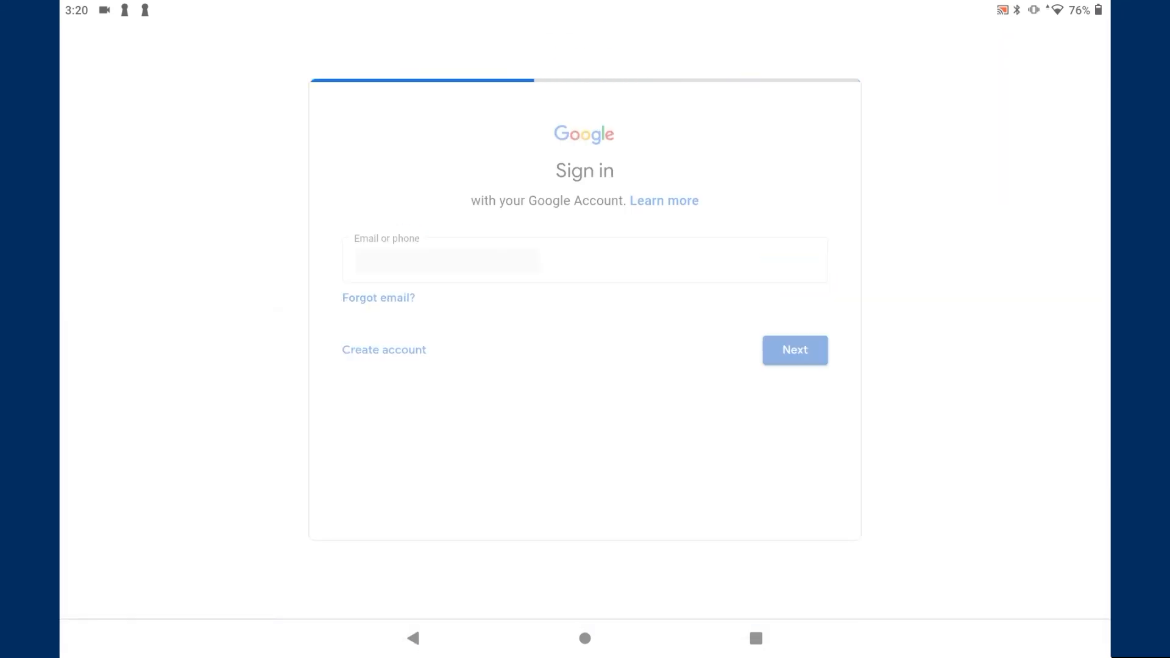
click(795, 351)
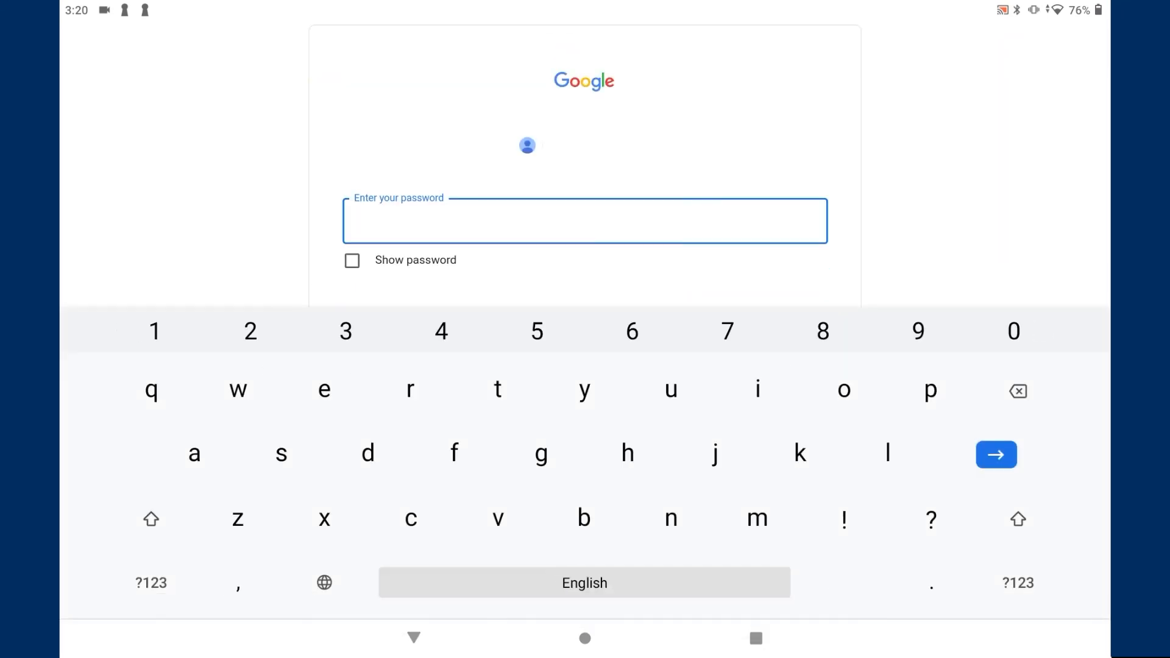